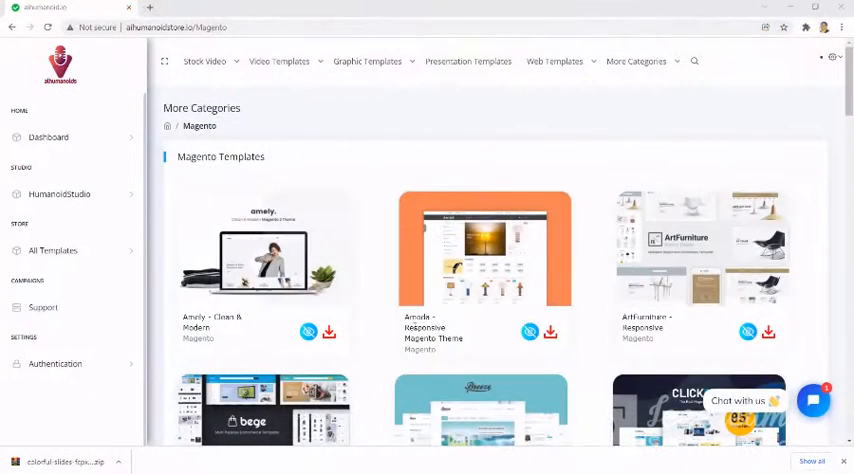
# Go from the Magento Templates page to the Dashboard via the left sidebar.
pyautogui.click(636, 61)
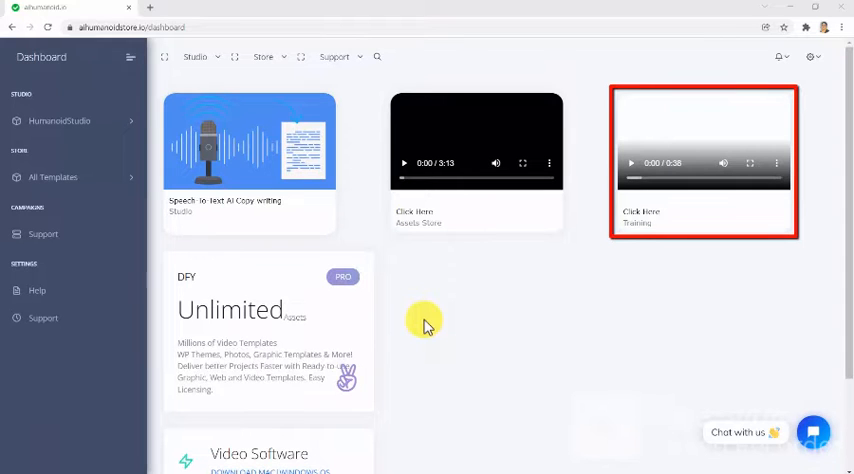
pyautogui.scroll(-3)
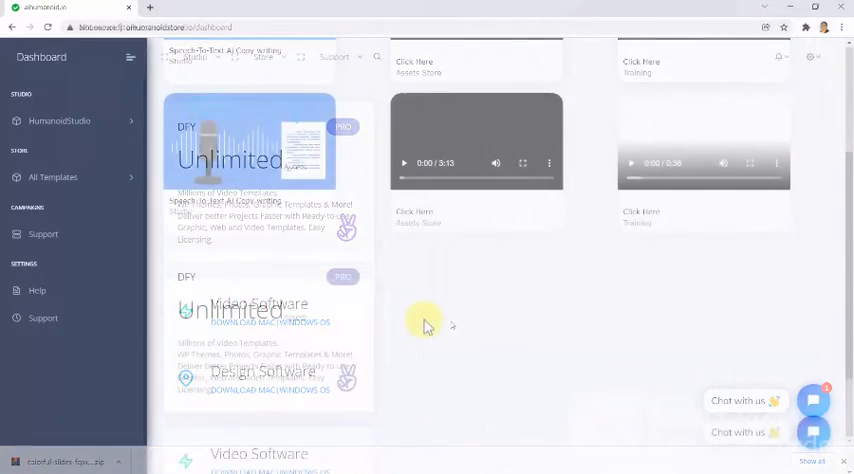
pyautogui.click(58, 121)
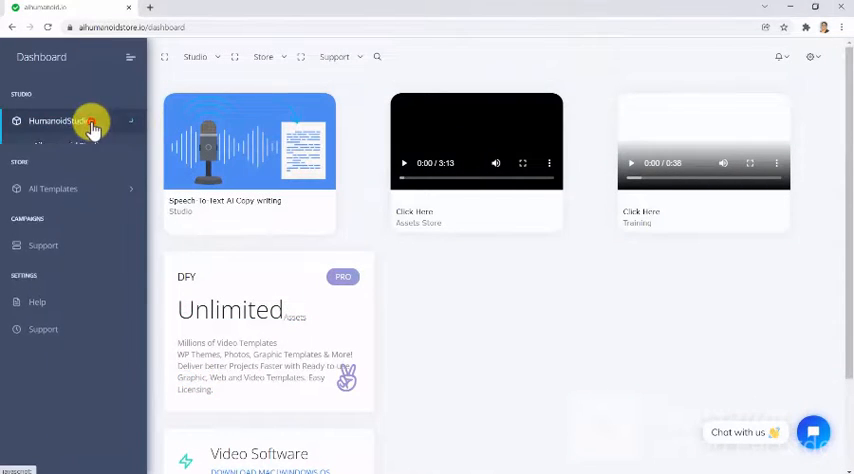
pyautogui.click(59, 121)
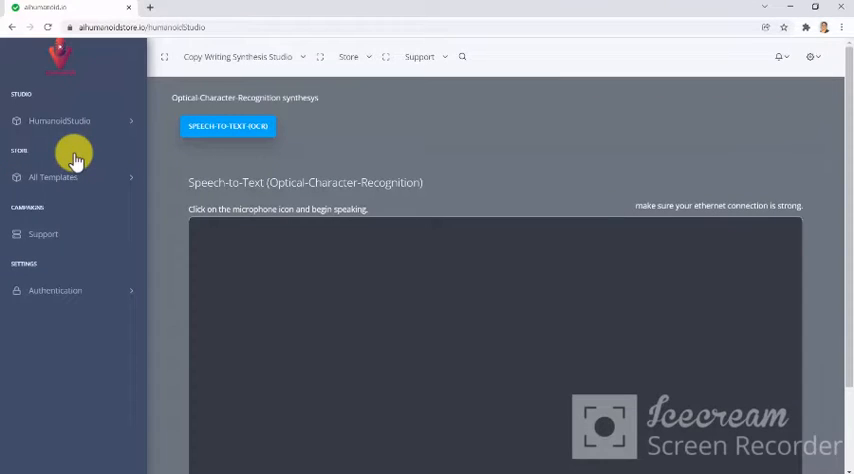
pyautogui.moveTo(597, 145)
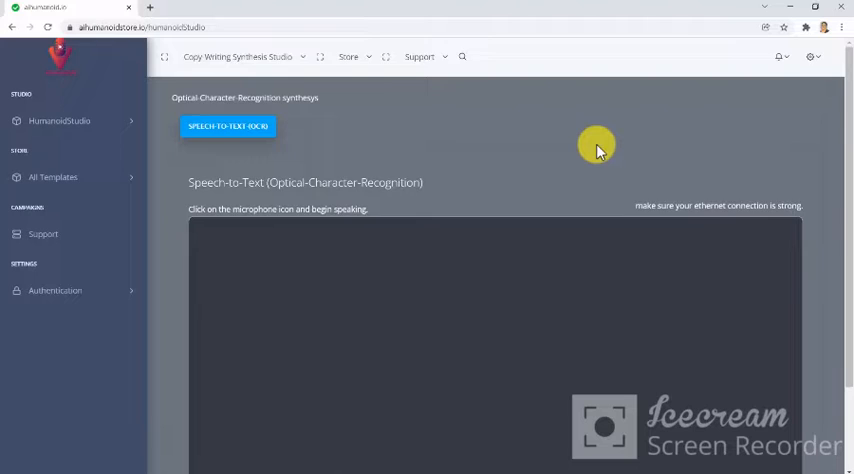
pyautogui.scroll(-3)
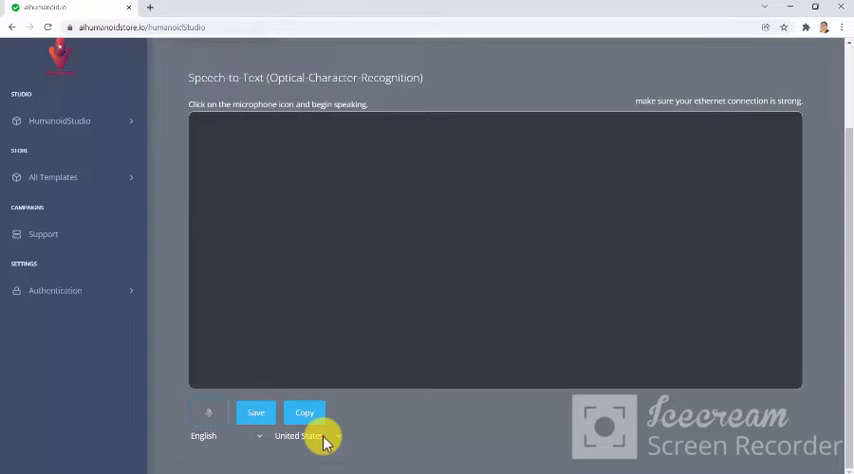
pyautogui.click(305, 435)
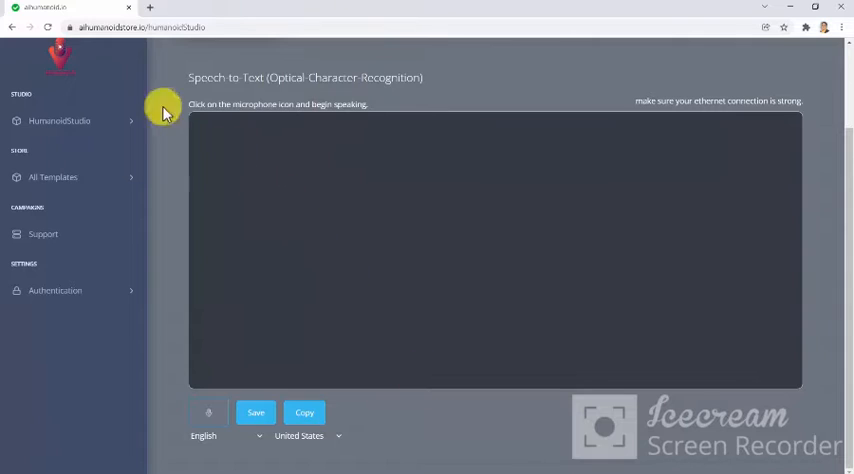
pyautogui.click(13, 27)
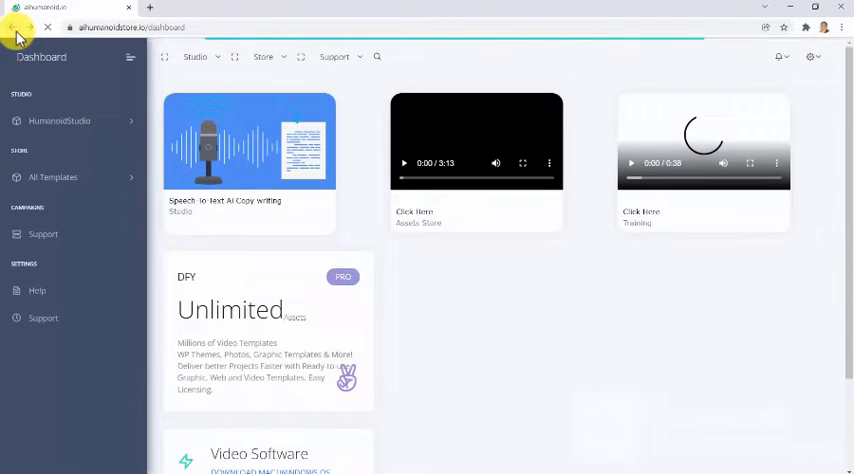
# Return to the Stock Video Templates page and scroll through its template cards.
pyautogui.click(53, 177)
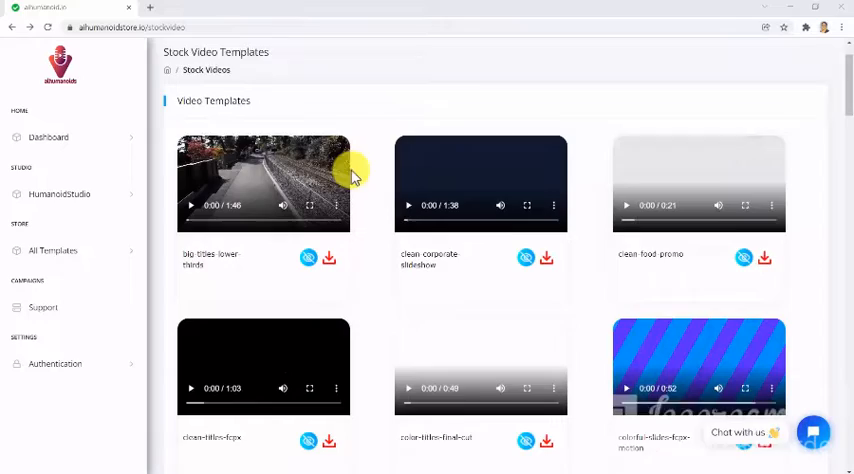
pyautogui.scroll(-3)
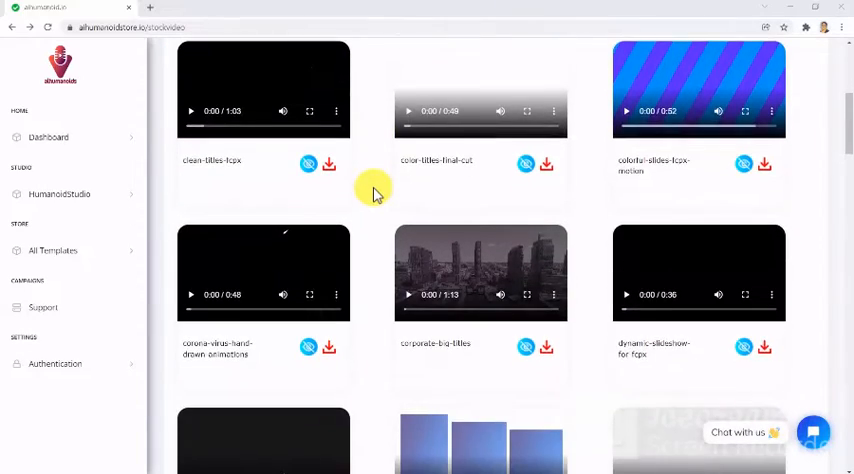
pyautogui.scroll(-3)
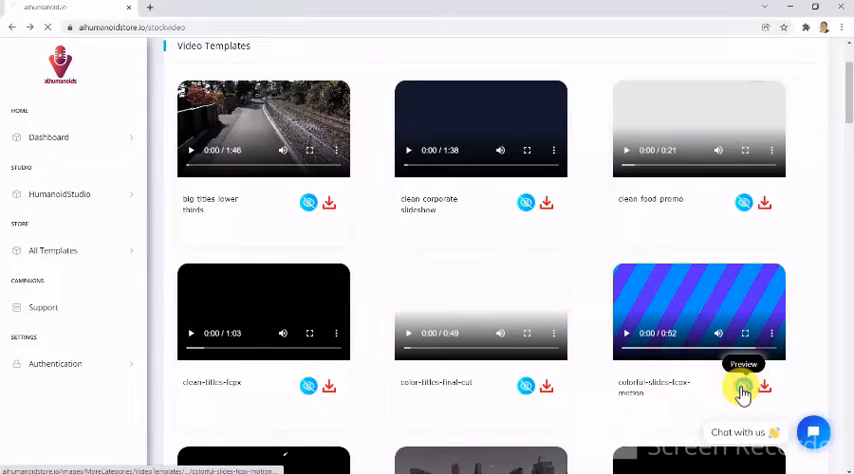
# Preview the colorful-slides-fcpx-motion video, go back, and download its zip.
pyautogui.click(743, 388)
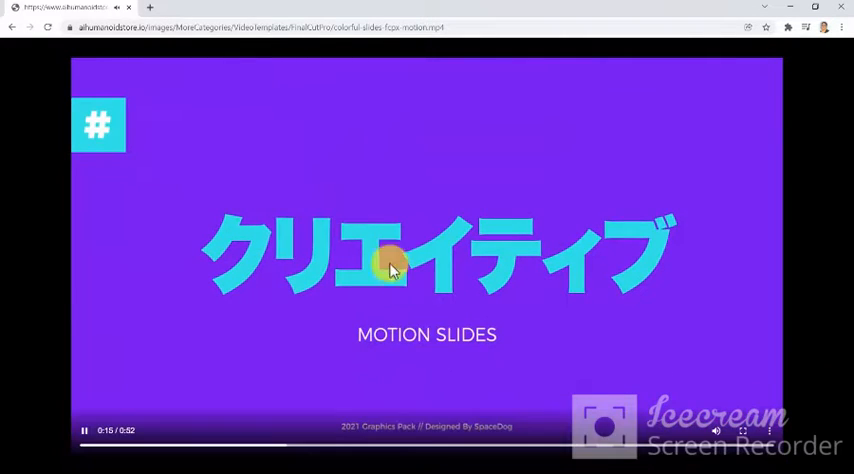
pyautogui.click(11, 27)
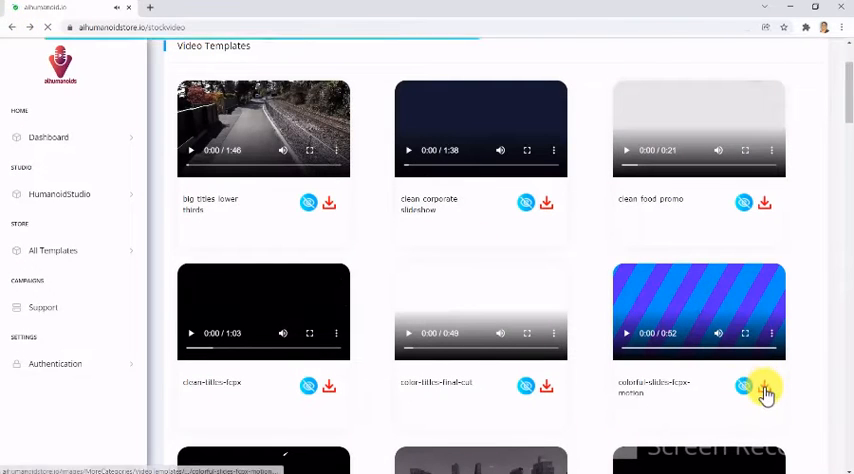
pyautogui.click(764, 388)
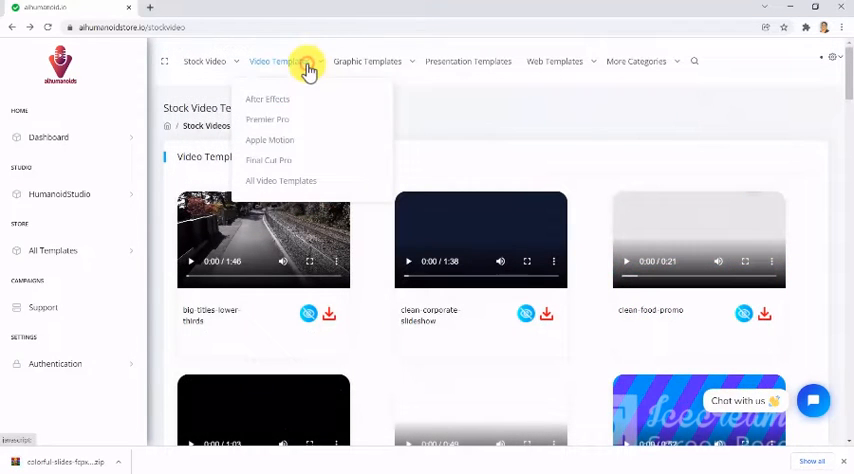
# Open and scroll through the After Effects video templates.
pyautogui.click(267, 99)
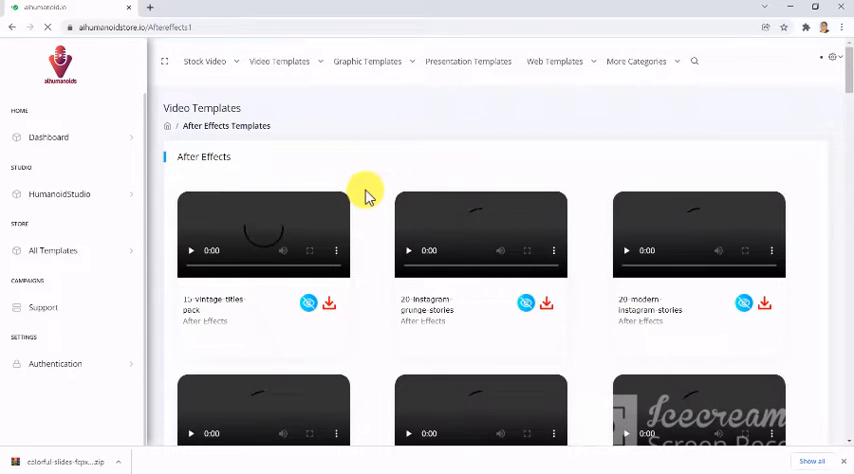
pyautogui.scroll(-3)
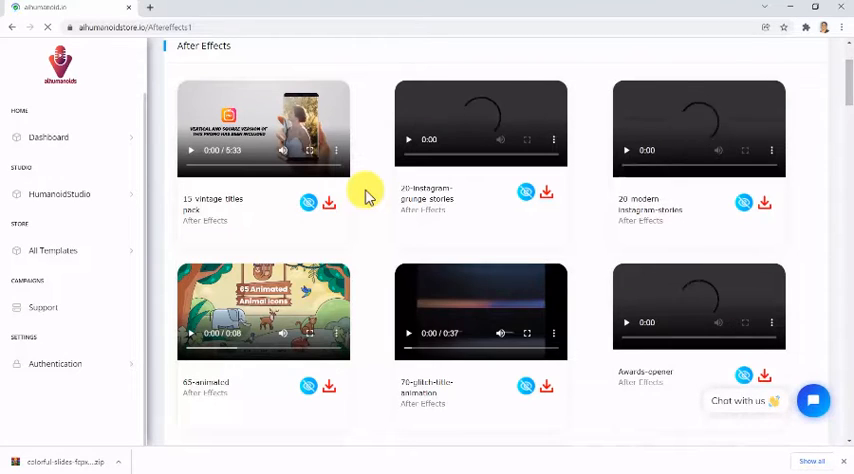
pyautogui.scroll(-3)
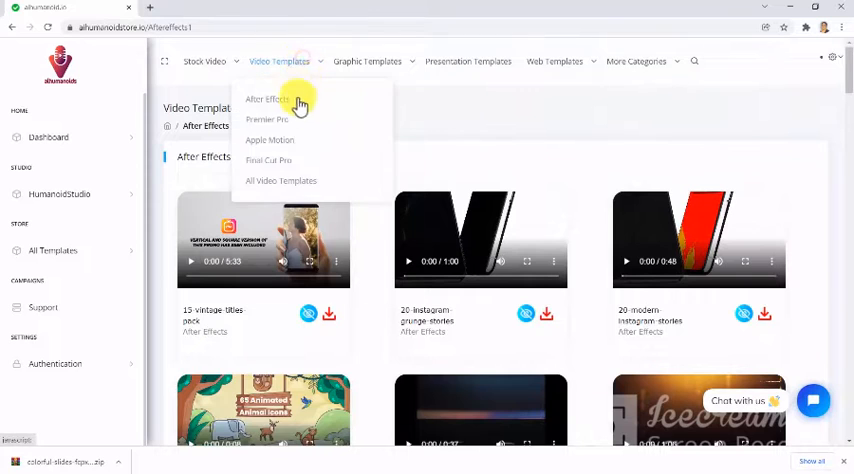
# Open and scroll through the Premiere Pro video templates.
pyautogui.click(267, 99)
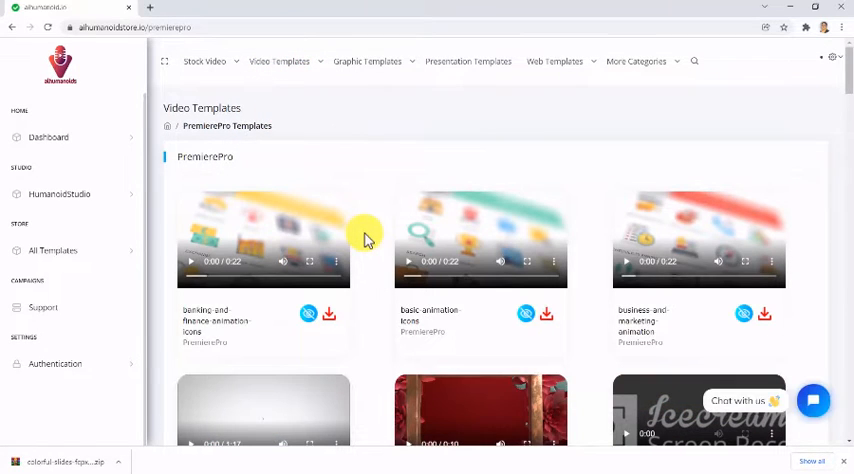
pyautogui.scroll(-3)
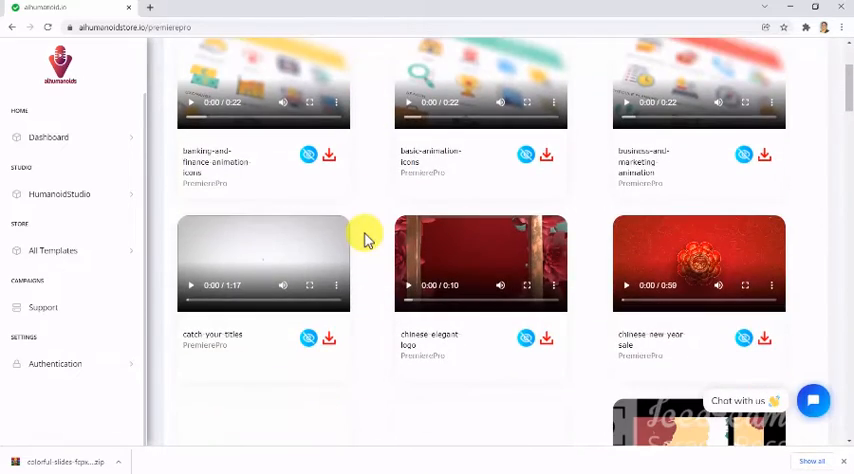
pyautogui.scroll(-3)
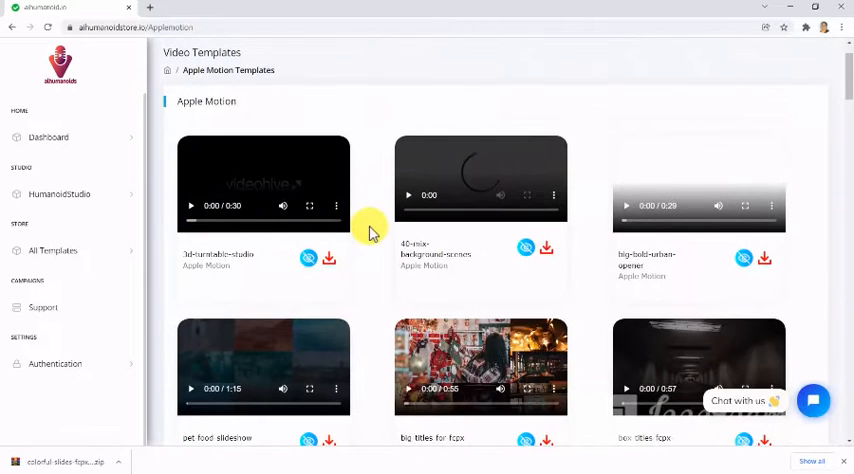
pyautogui.scroll(-3)
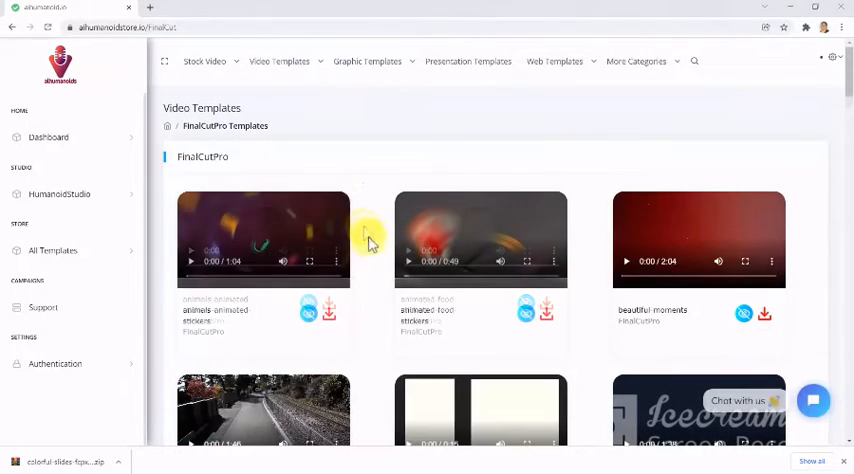
pyautogui.click(367, 61)
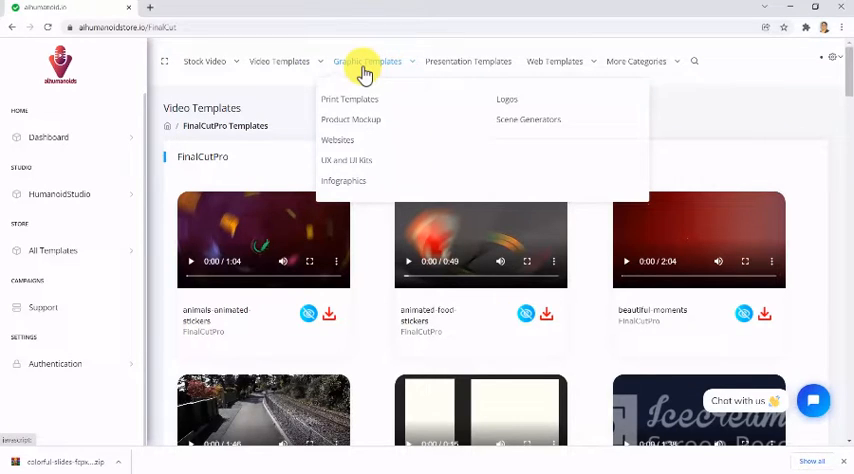
# Open Print Templates under Graphic Templates and scroll through the gallery.
pyautogui.click(365, 105)
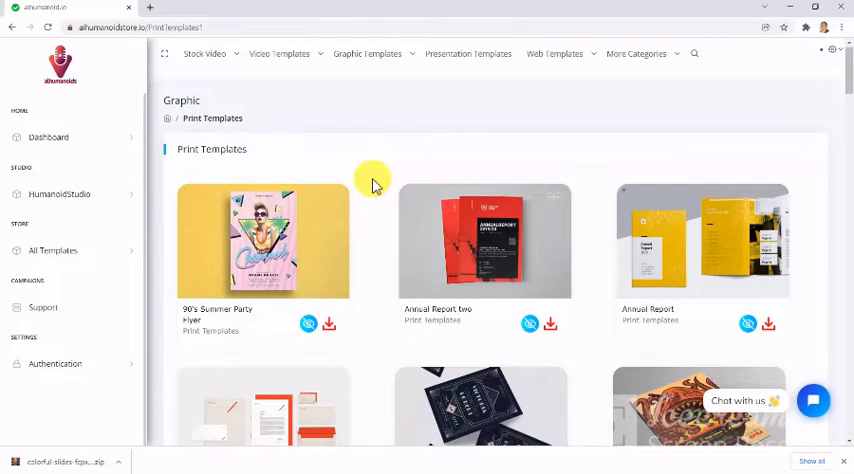
pyautogui.scroll(-3)
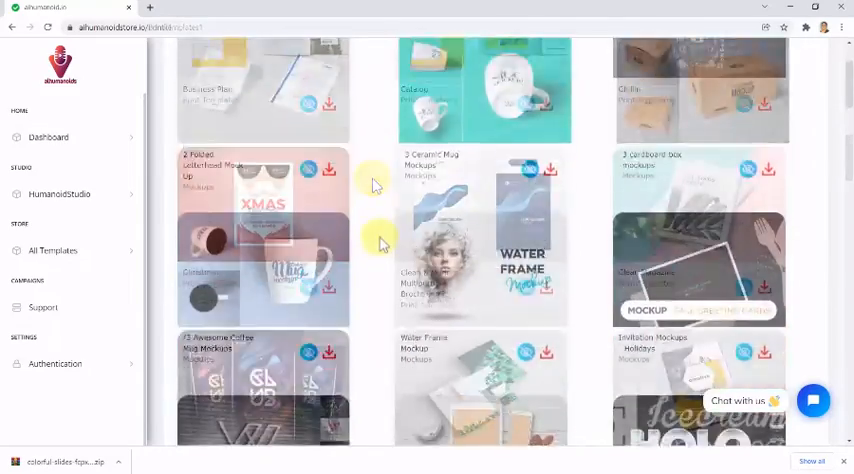
pyautogui.scroll(-3)
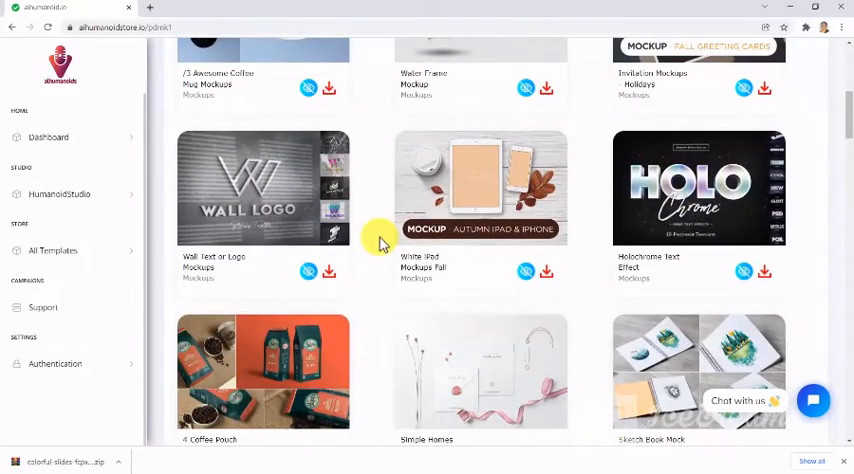
pyautogui.scroll(-3)
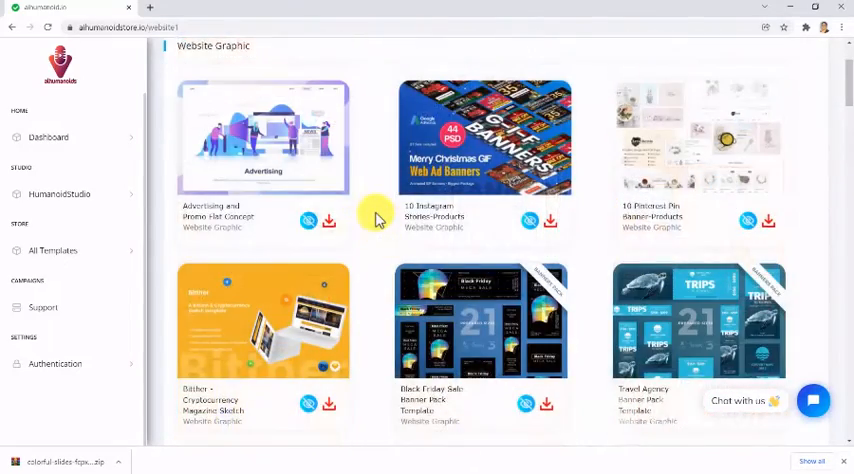
pyautogui.scroll(-3)
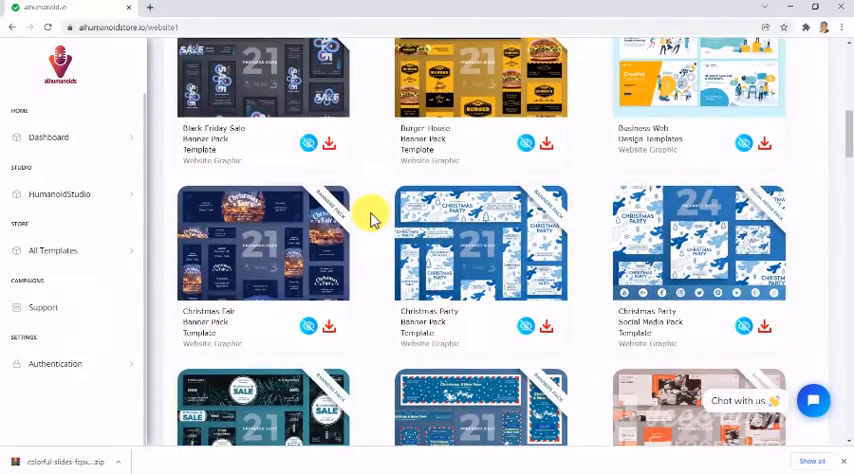
pyautogui.scroll(-3)
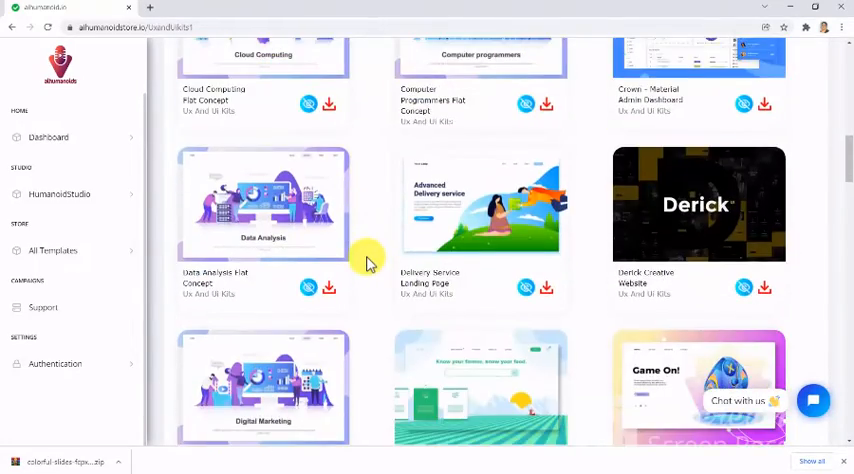
pyautogui.scroll(-3)
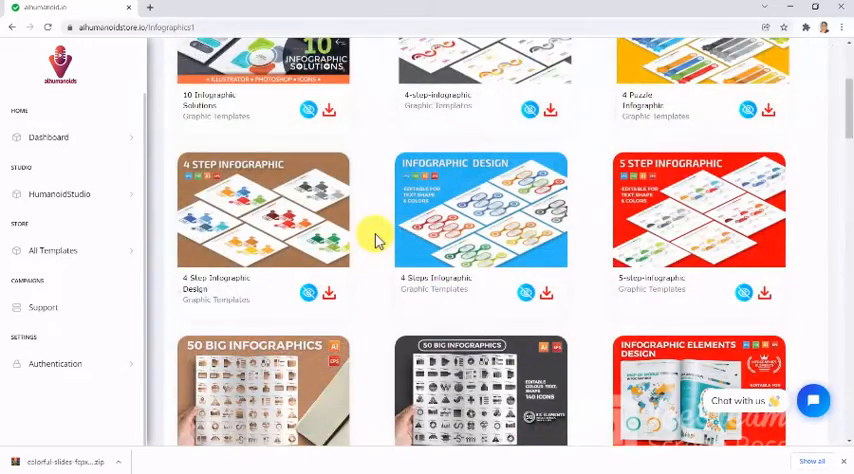
# Scroll through the infographic, logo and scene-generator galleries, then open Presentation Templates.
pyautogui.scroll(-3)
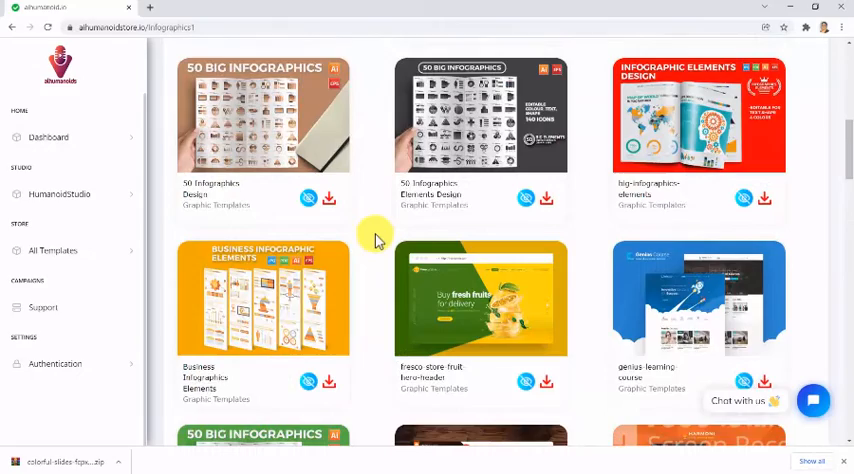
pyautogui.scroll(-3)
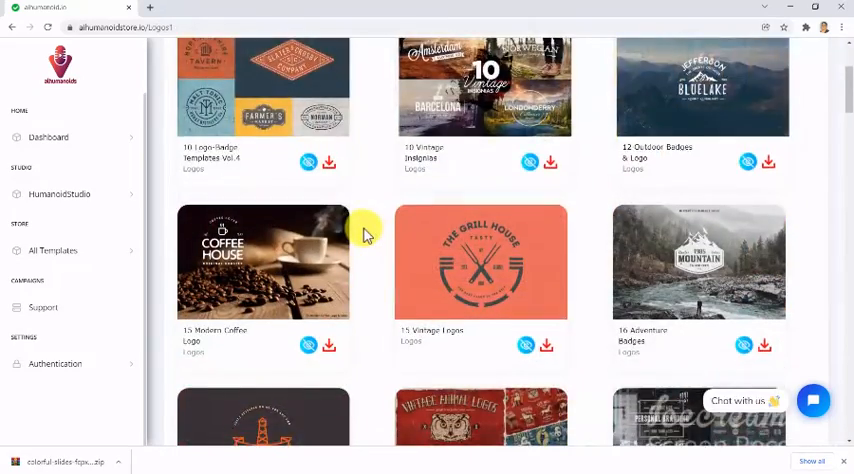
pyautogui.scroll(-3)
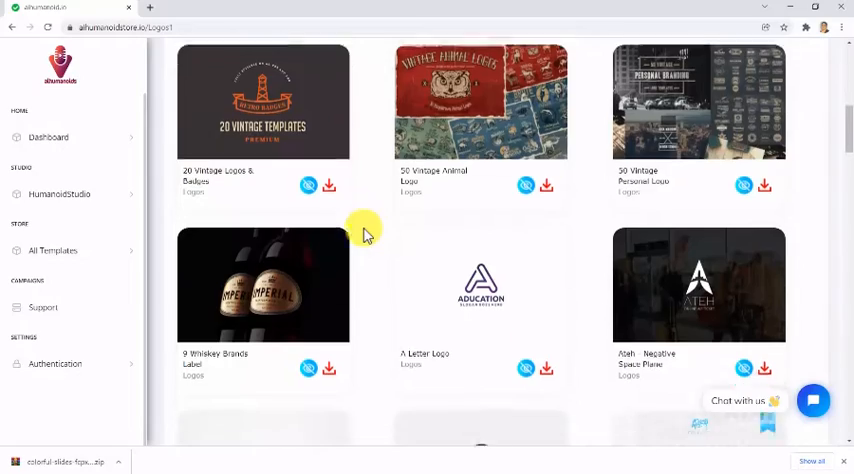
pyautogui.scroll(-3)
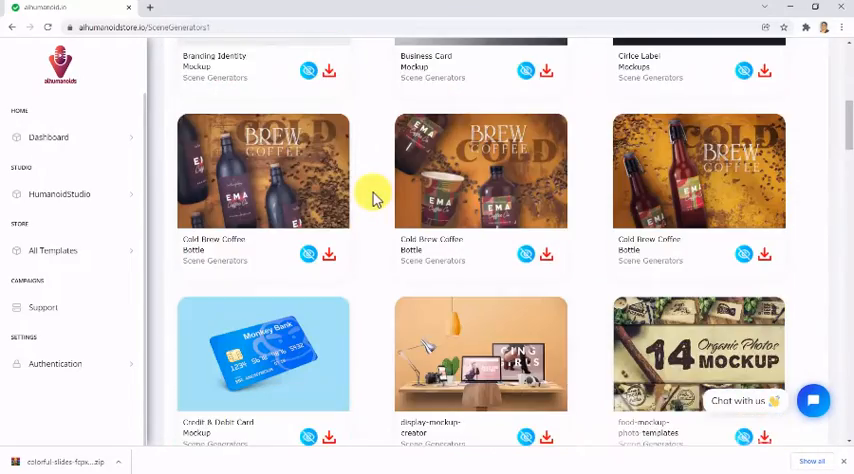
pyautogui.scroll(-3)
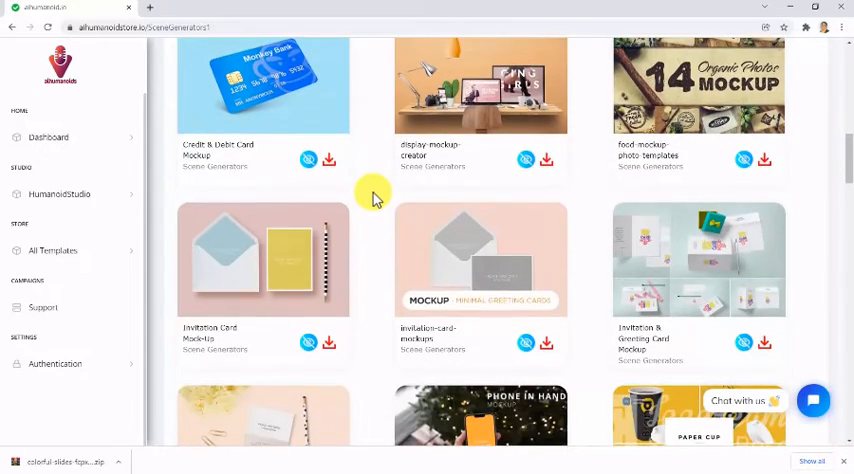
pyautogui.scroll(-3)
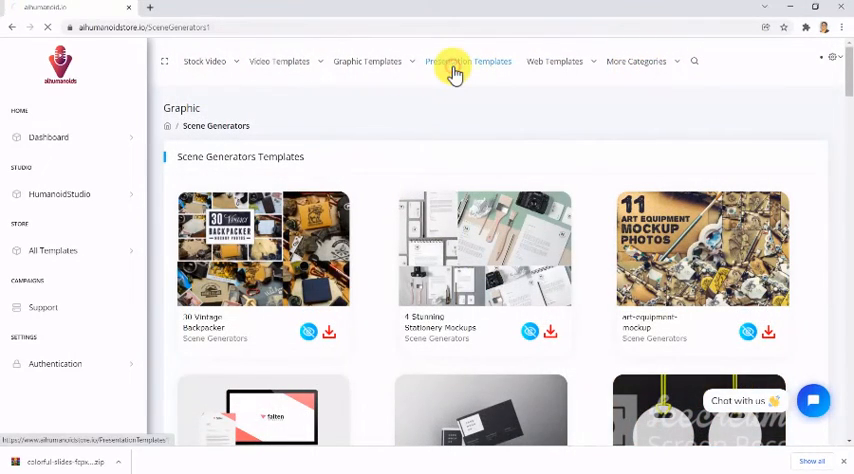
pyautogui.click(468, 61)
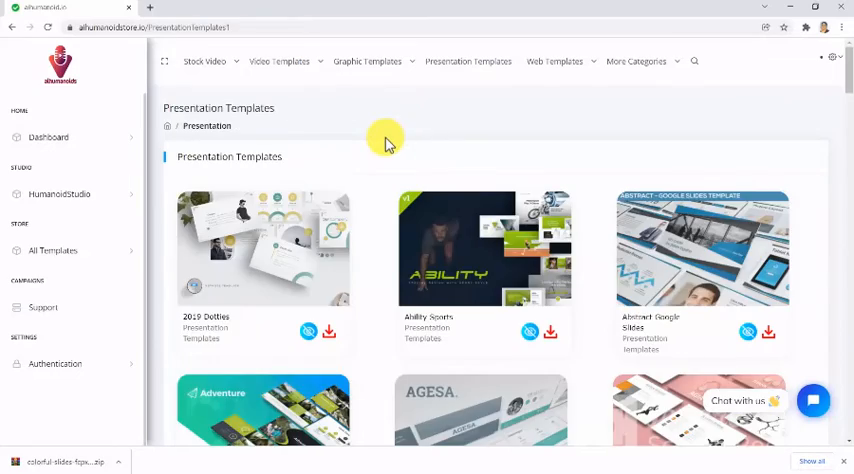
pyautogui.scroll(-3)
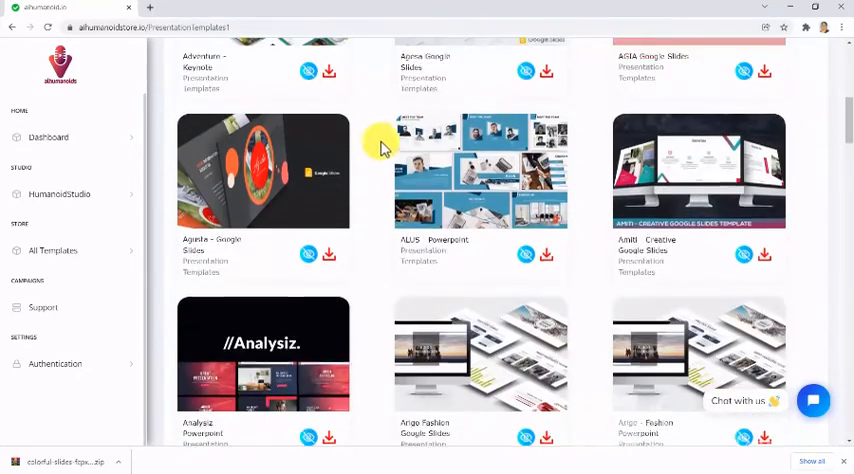